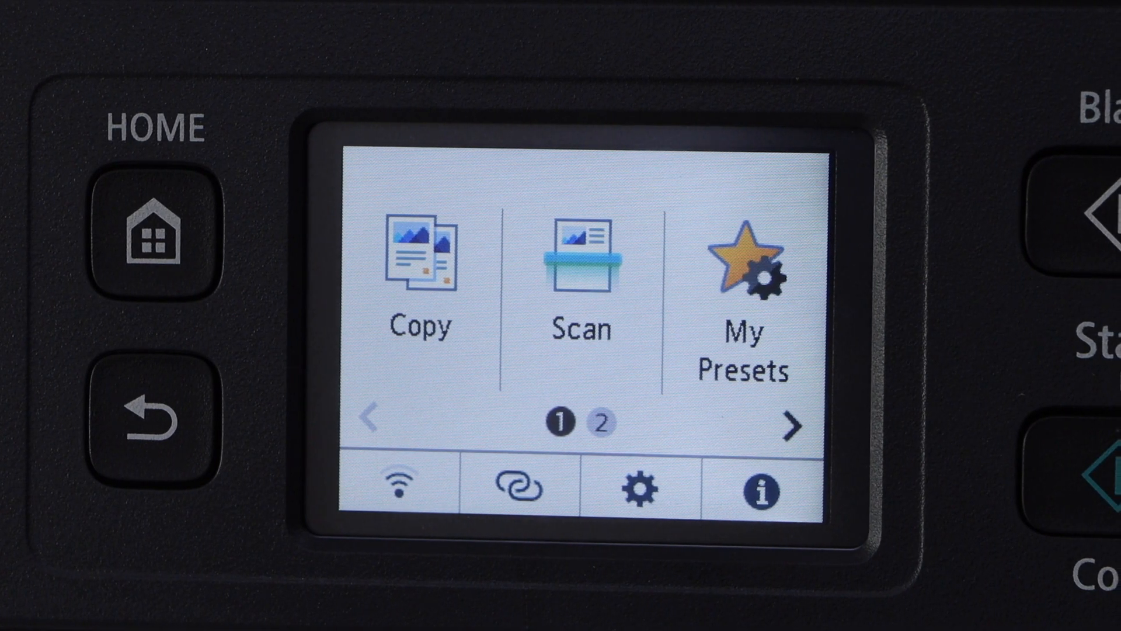
Step: Start Wi-Fi setup under LAN settings and select the Use multiple routers option
click(636, 488)
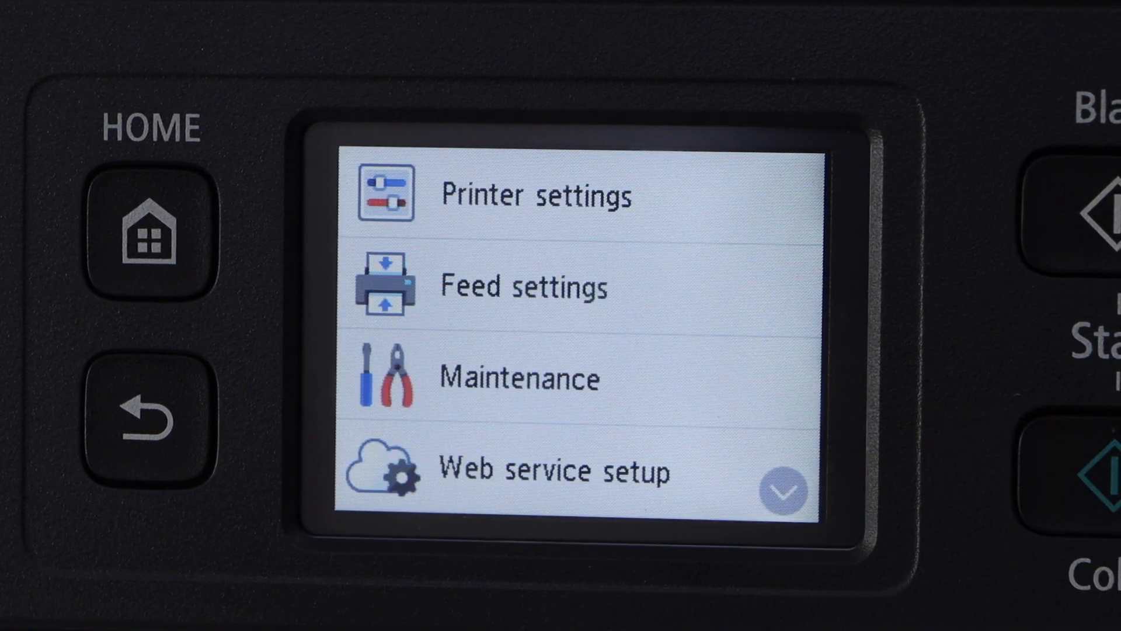
click(535, 194)
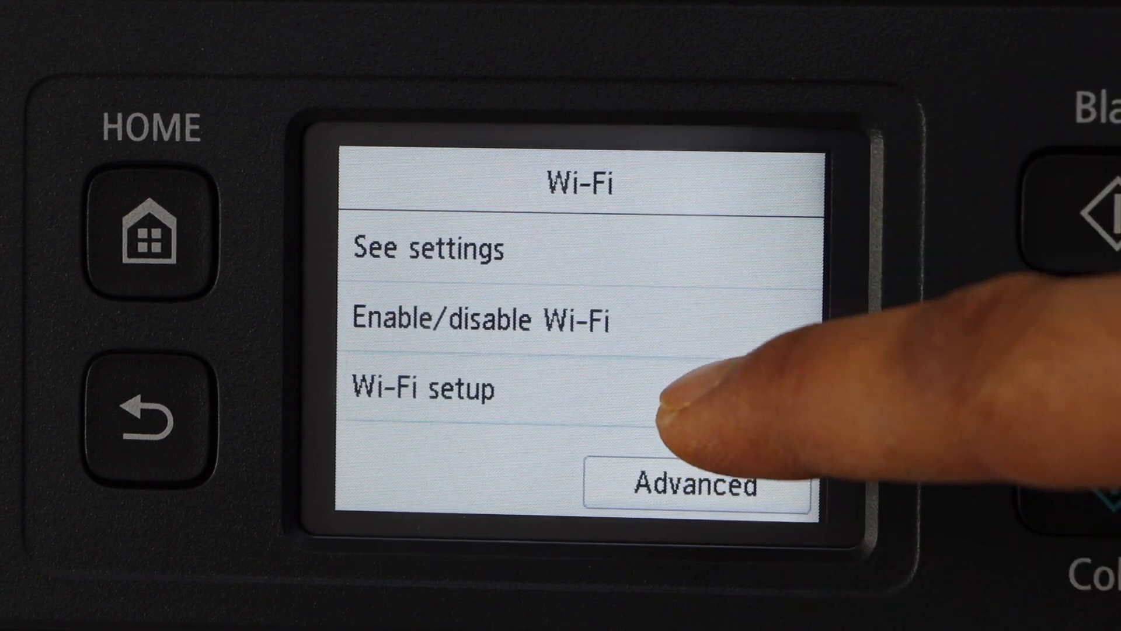
click(423, 389)
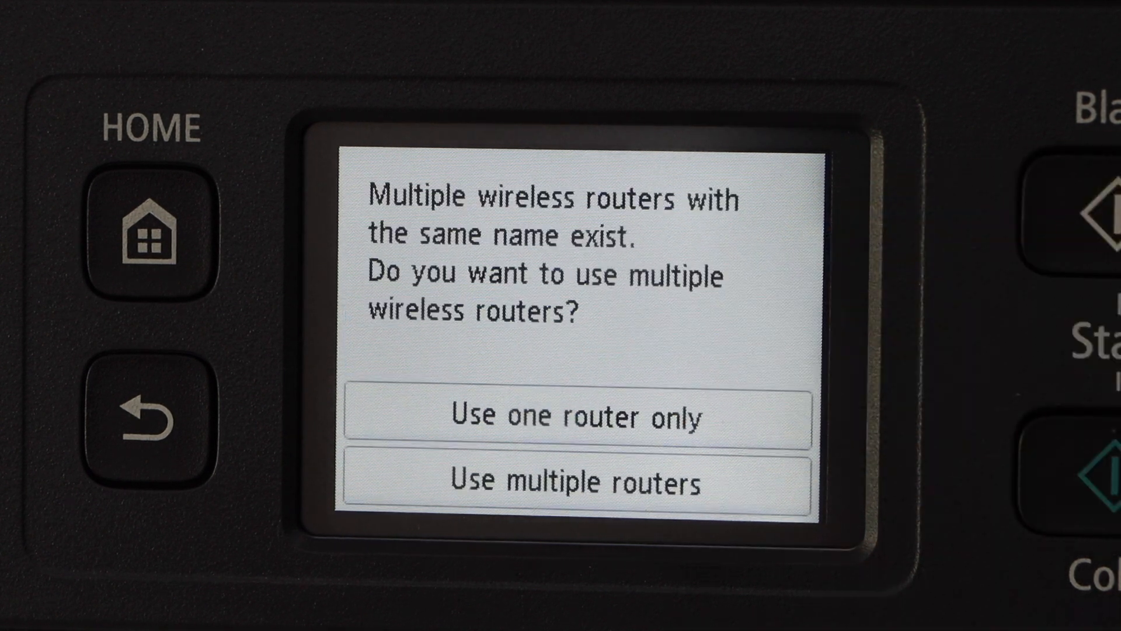
click(574, 480)
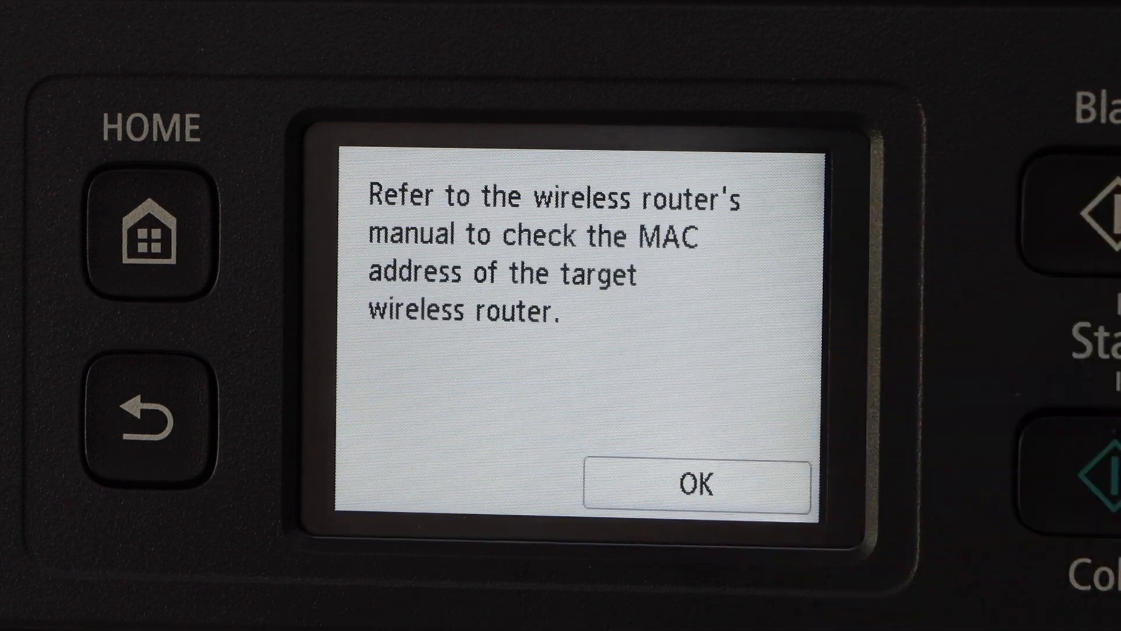
Step: Join the router using a chosen MAC address and the Wi-Fi password, then dismiss Connected
click(693, 483)
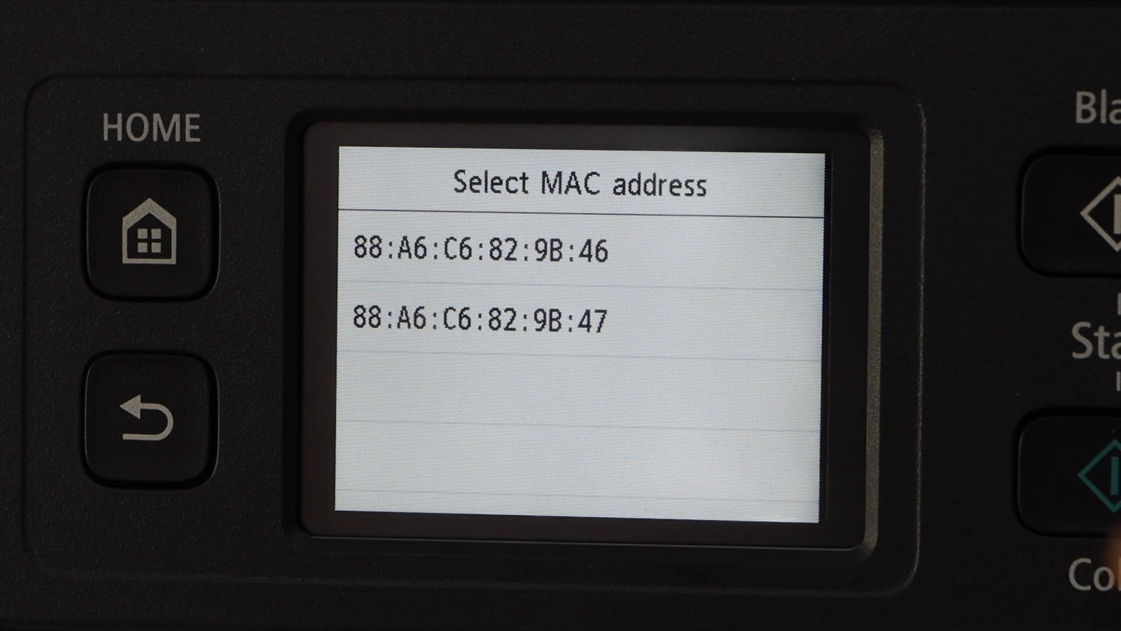
click(485, 241)
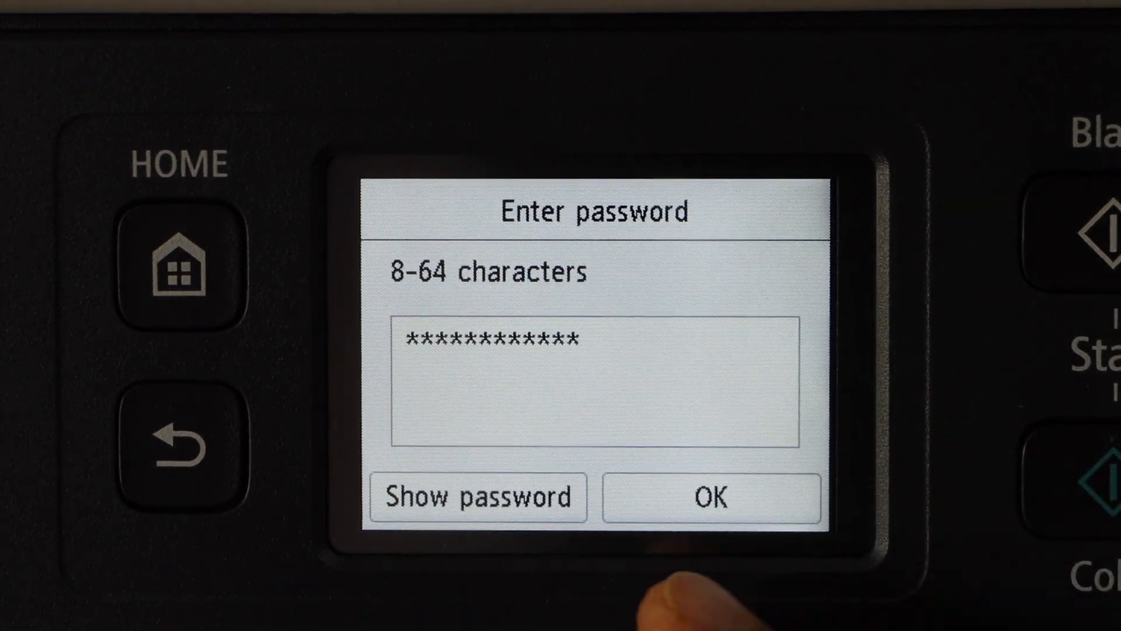
click(710, 497)
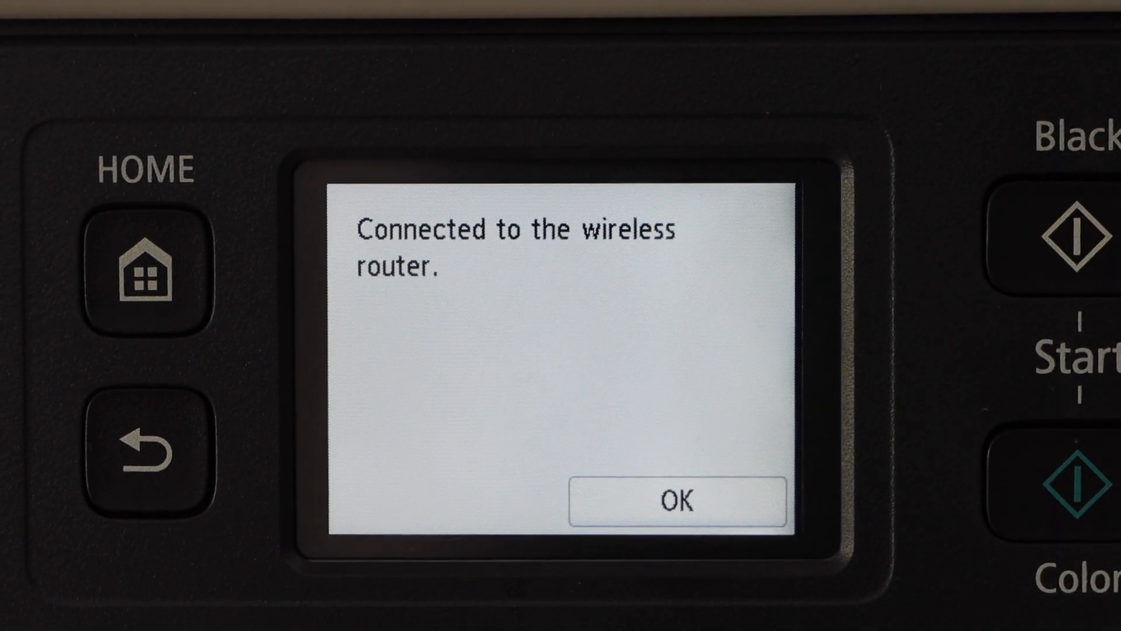
click(678, 500)
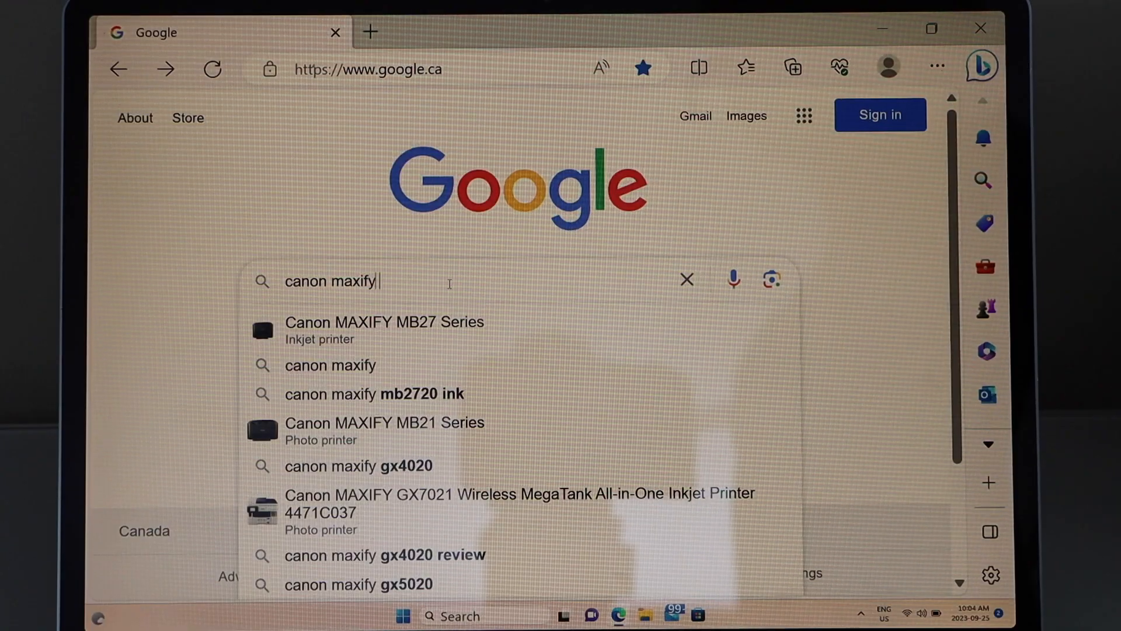
Step: Search 'canon maxify gx4040 driver download' and open the Canon Europe MAXIFY GX4040 result
text(gx4040 dr)
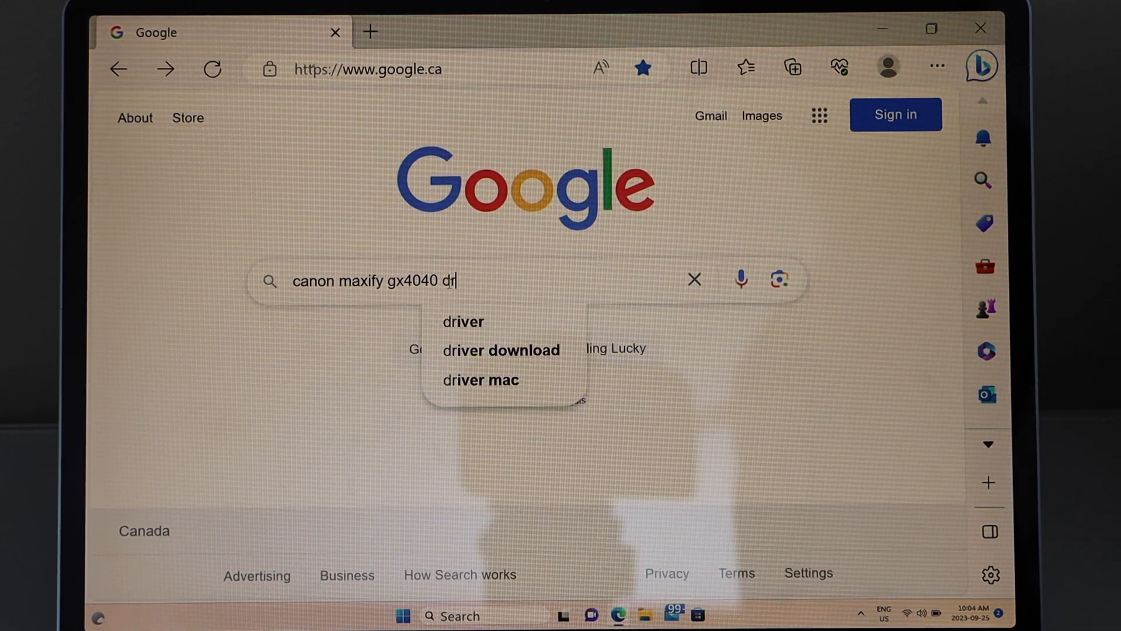
text(iver)
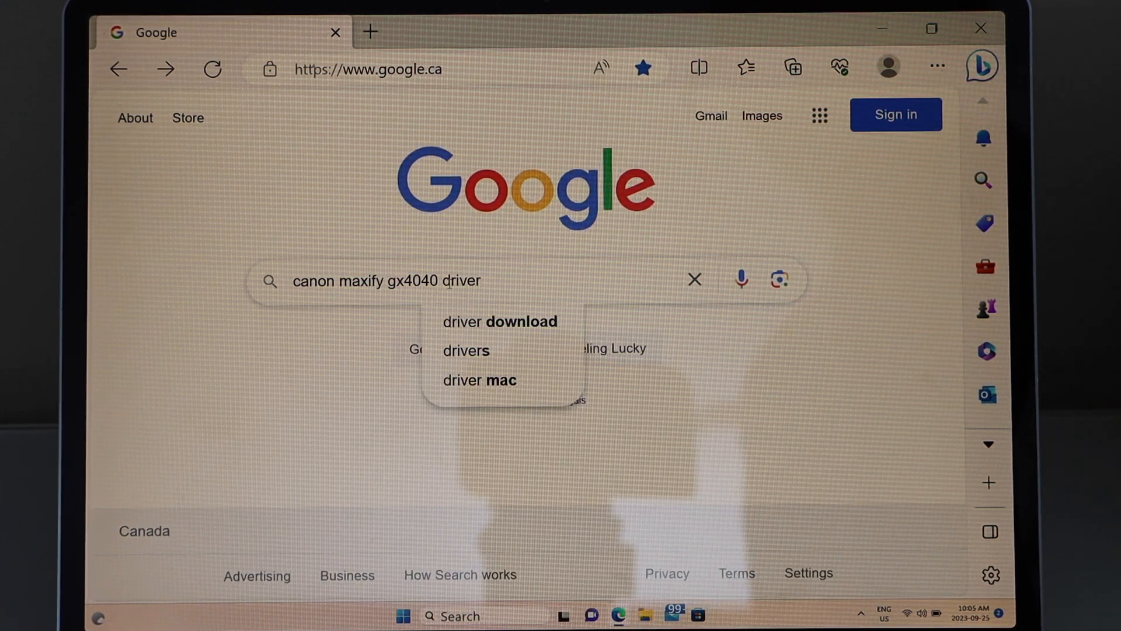
click(499, 322)
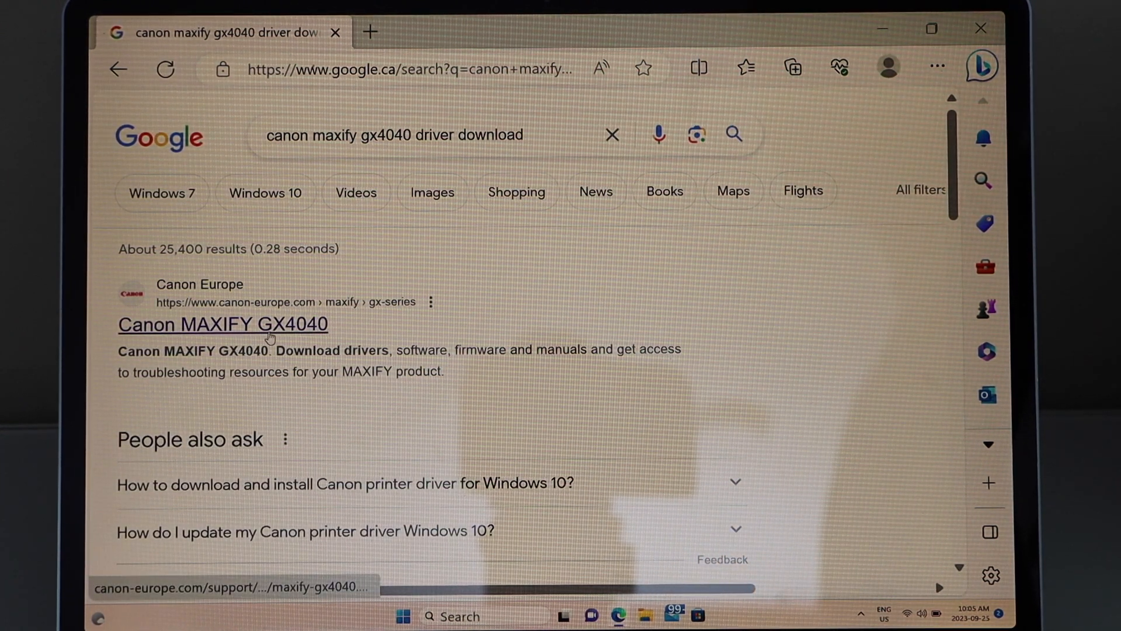
click(222, 324)
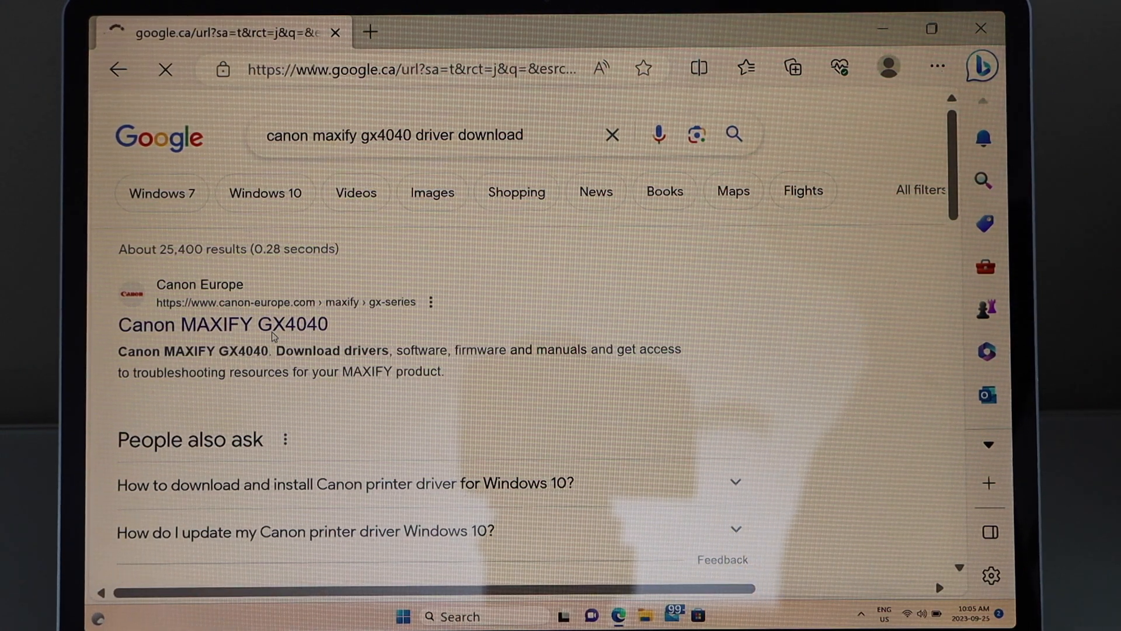
click(223, 325)
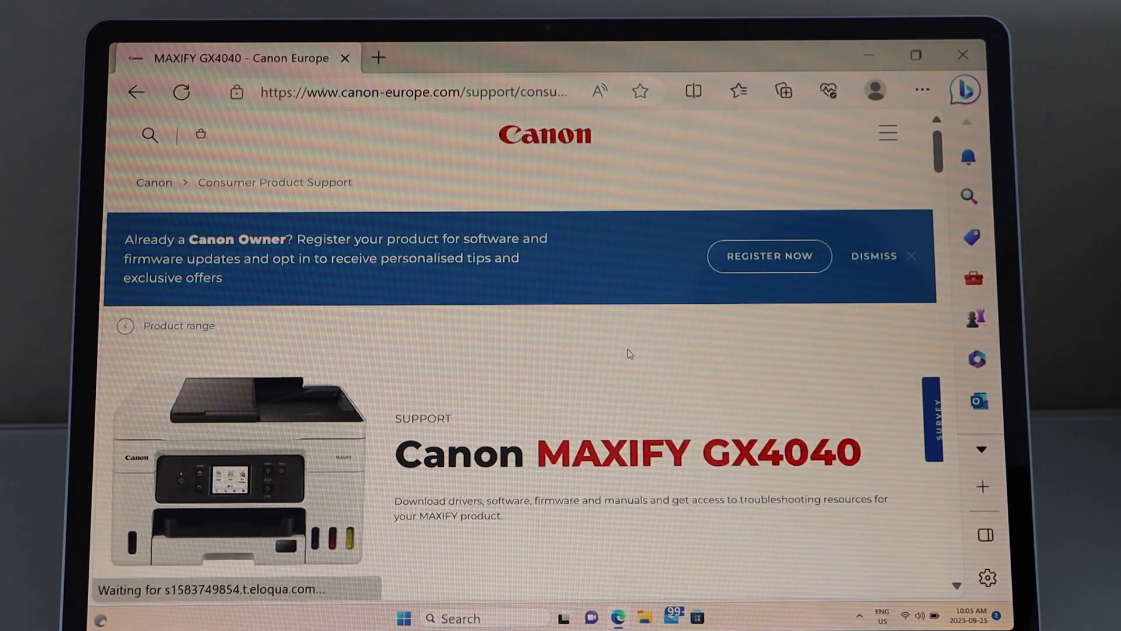
Step: On the Drivers tab, start downloading the GX4000 series MP Driver for Windows
scroll(down, 3)
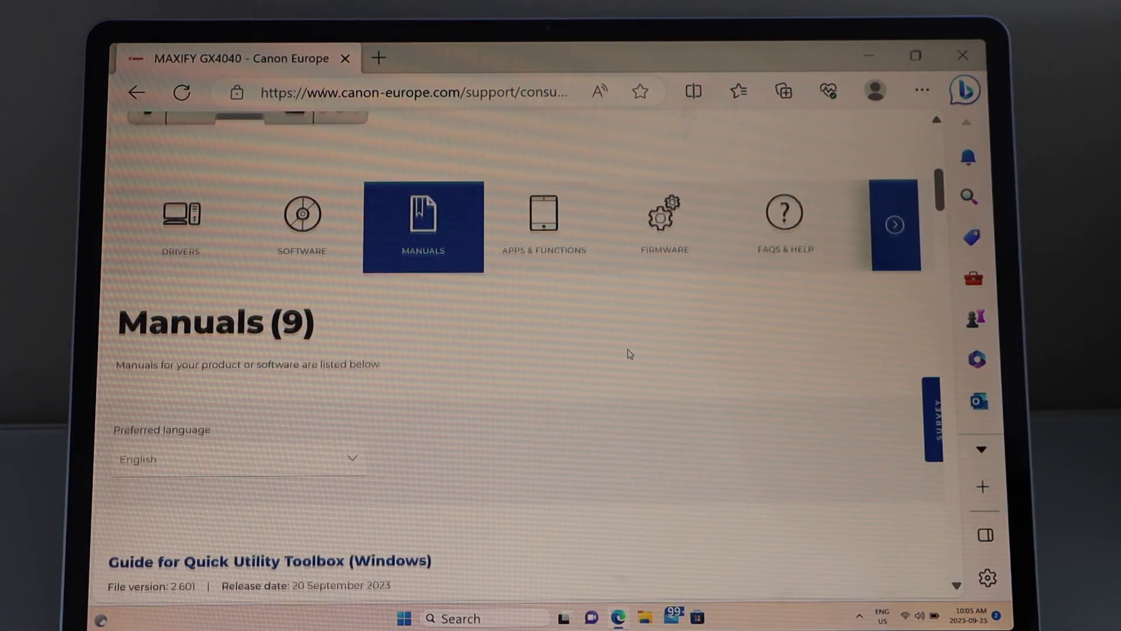
click(182, 225)
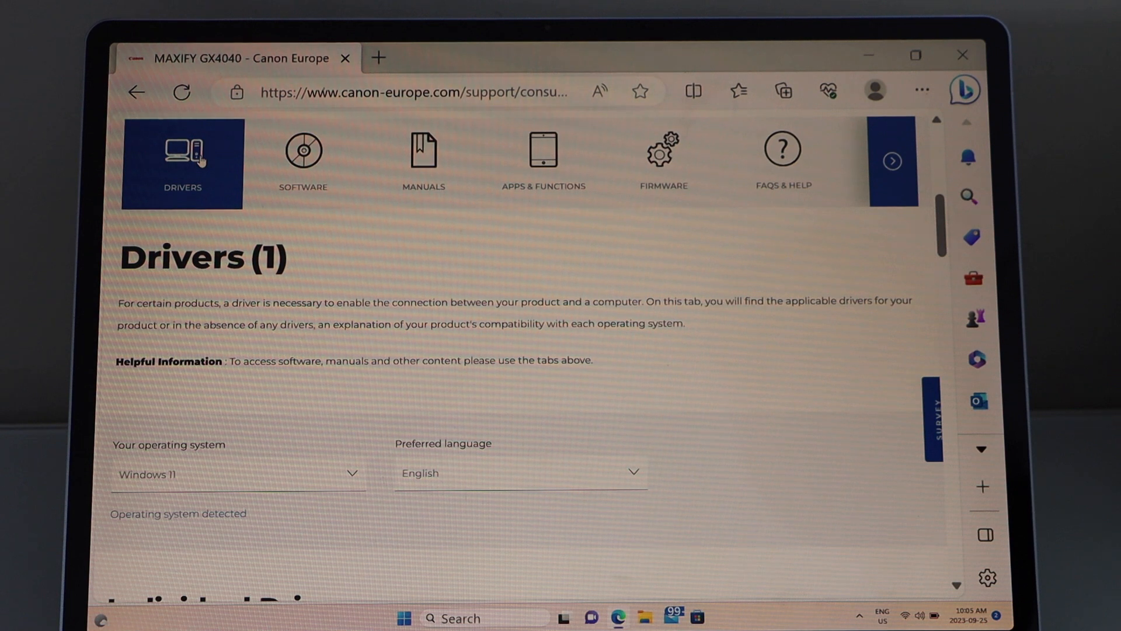
scroll(down, 3)
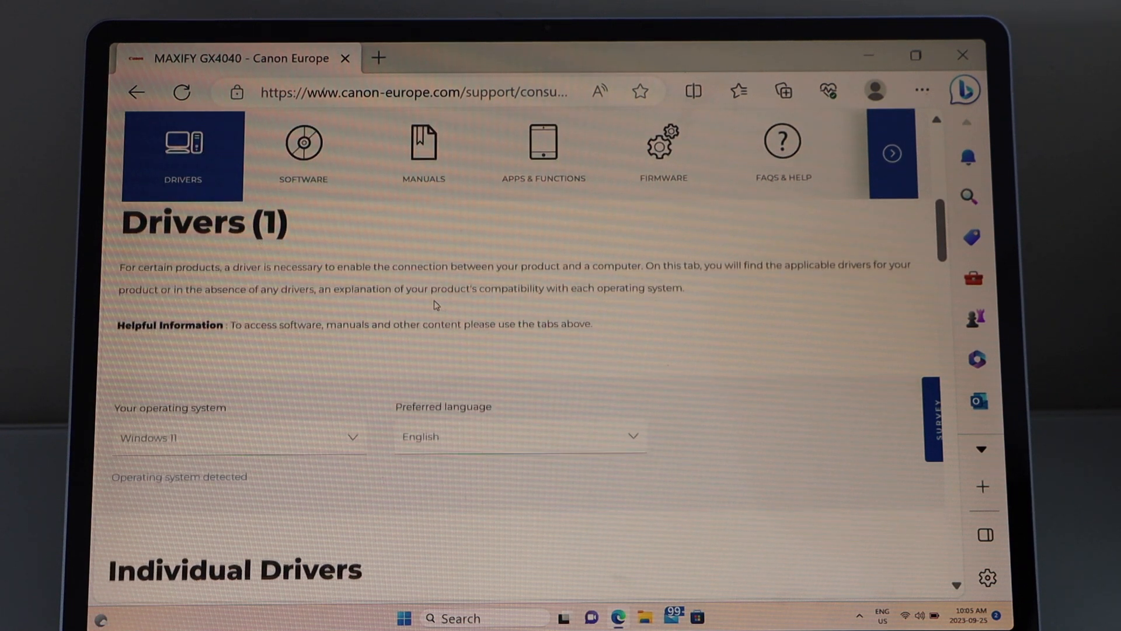
scroll(down, 3)
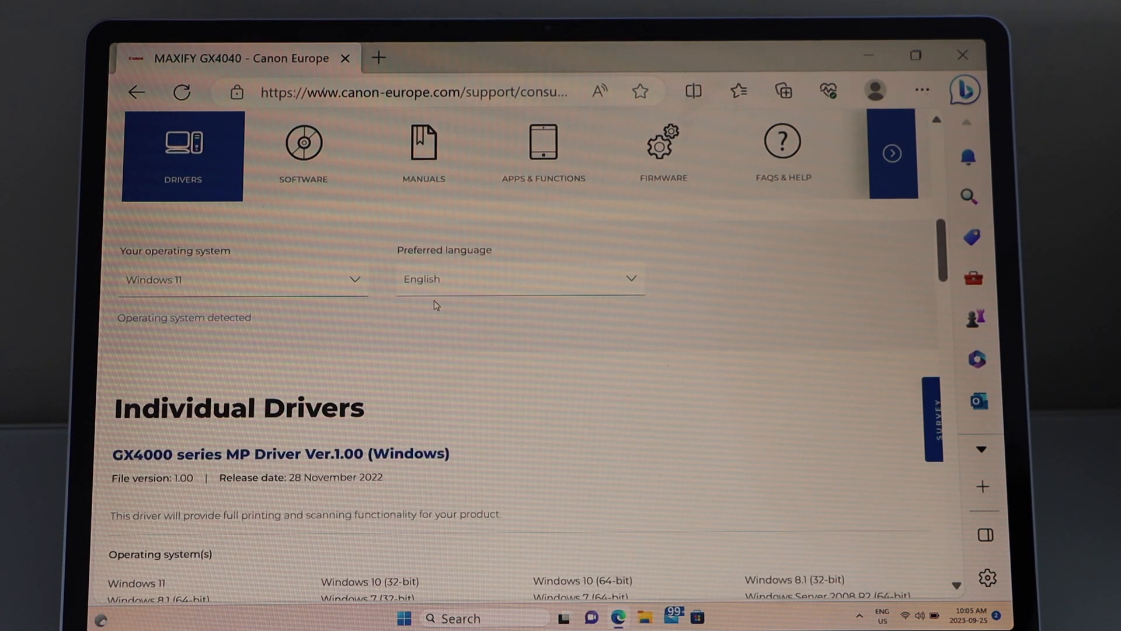
scroll(down, 3)
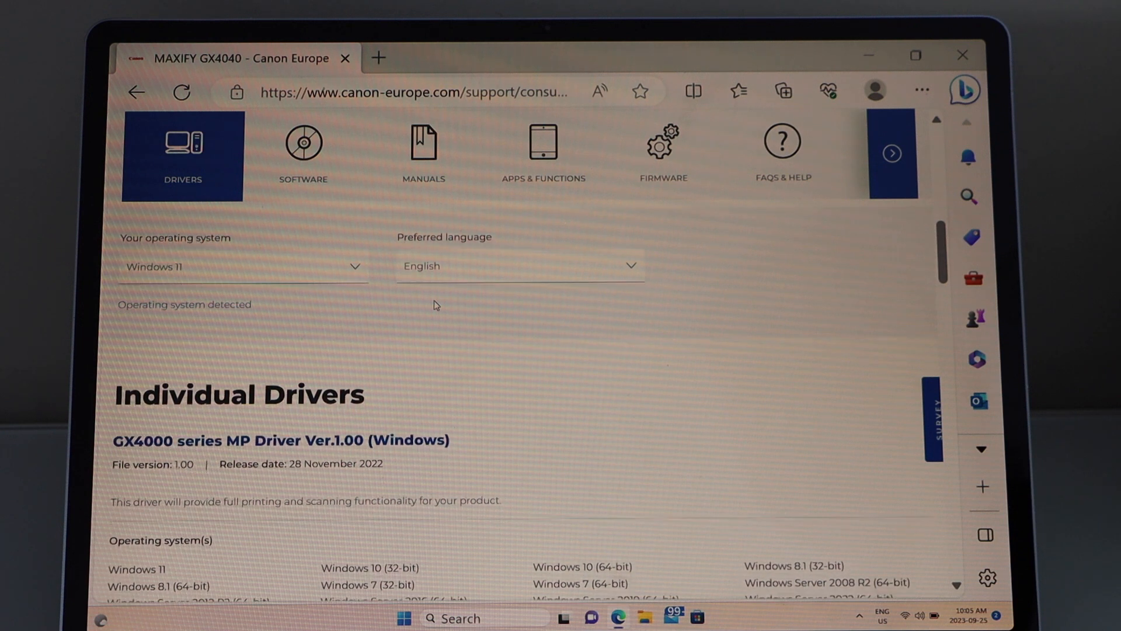
scroll(down, 3)
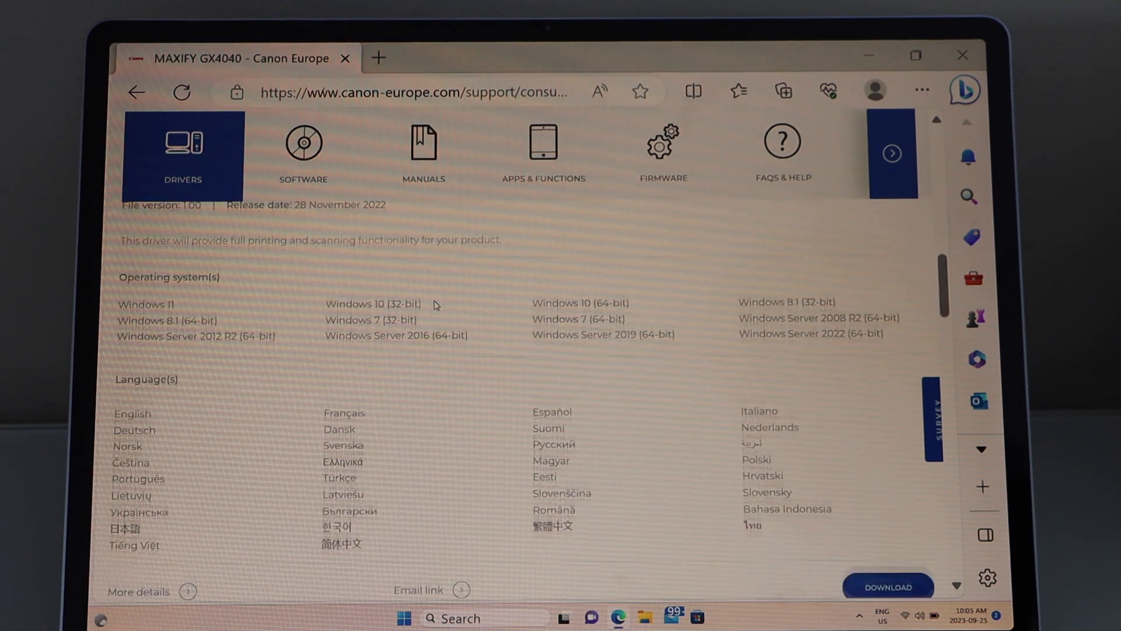
scroll(down, 3)
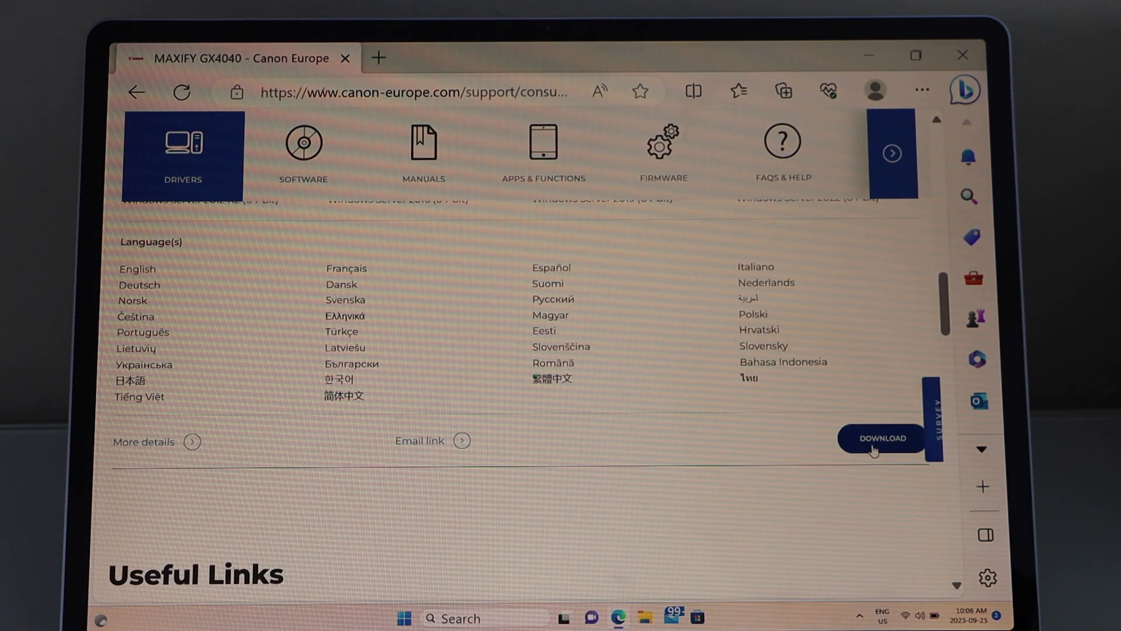
click(881, 437)
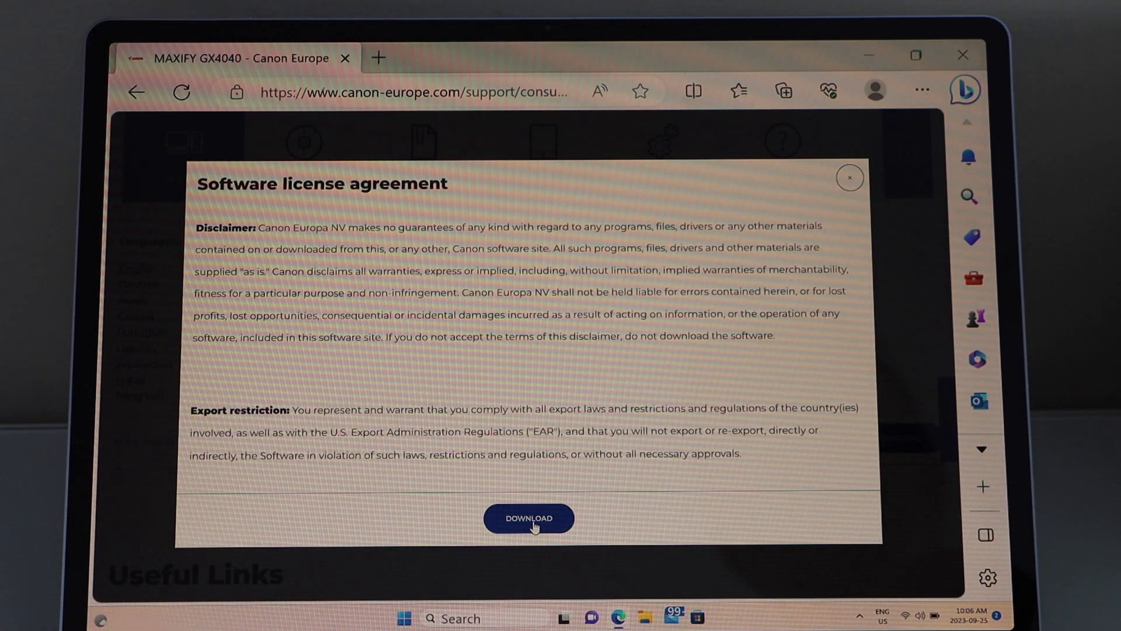
Step: Accept the licence, download the GX4000 driver package, and launch the installer
click(528, 518)
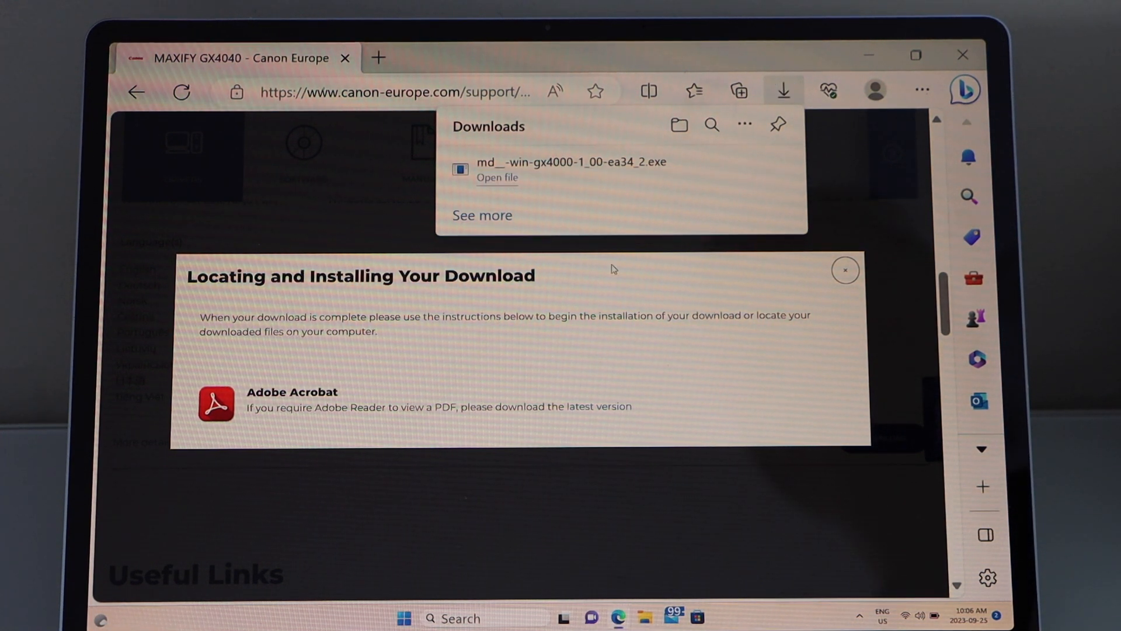
mouse_move(500, 177)
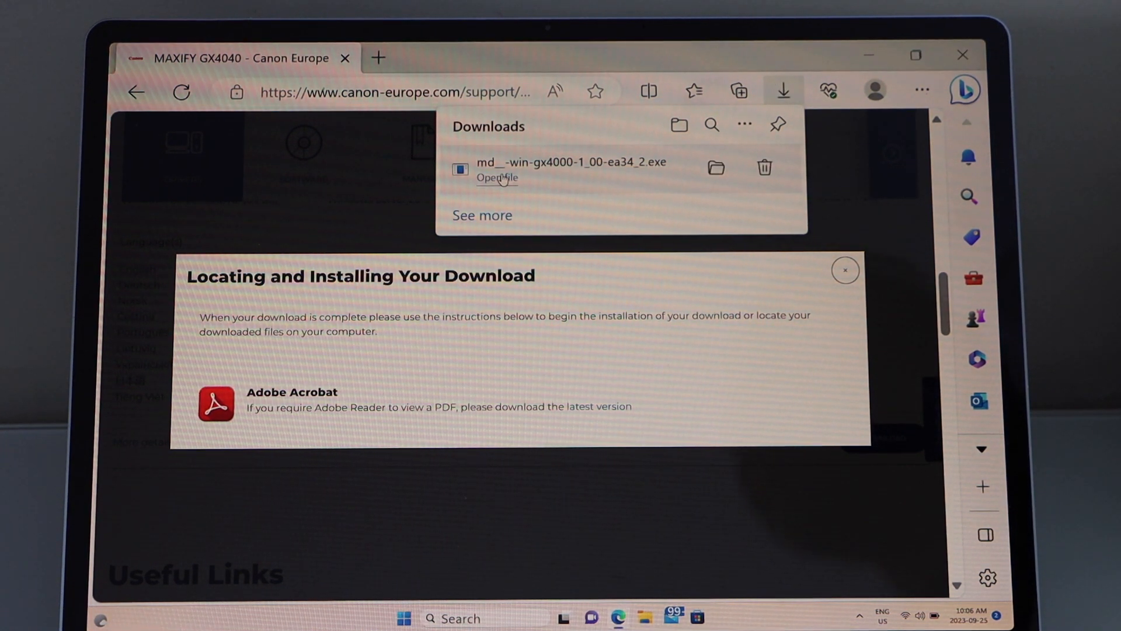
click(496, 178)
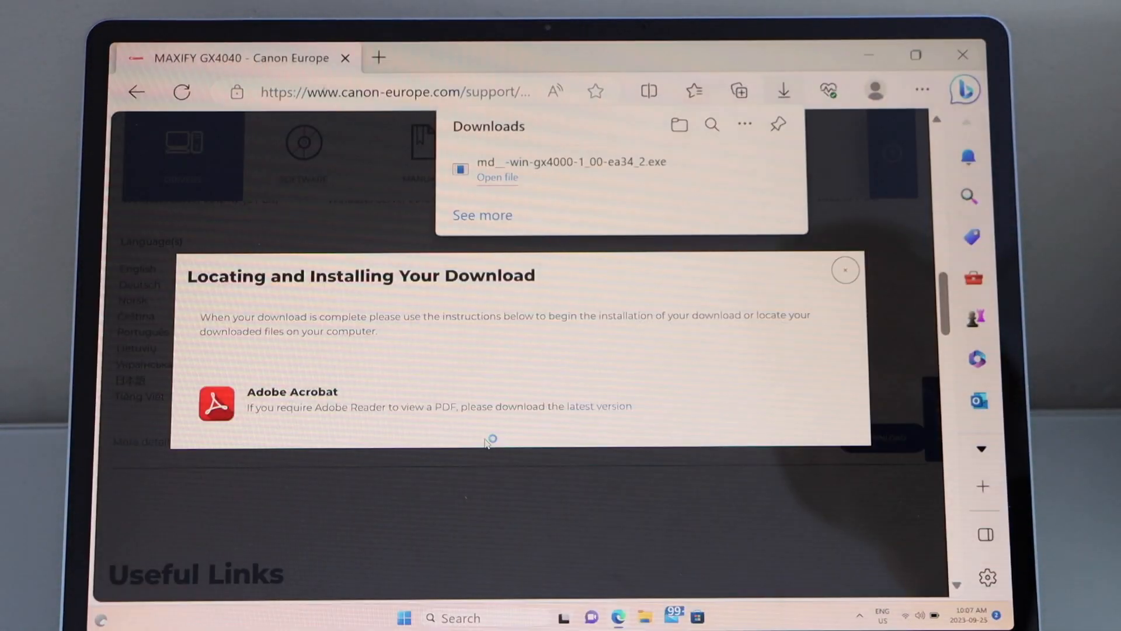
click(497, 178)
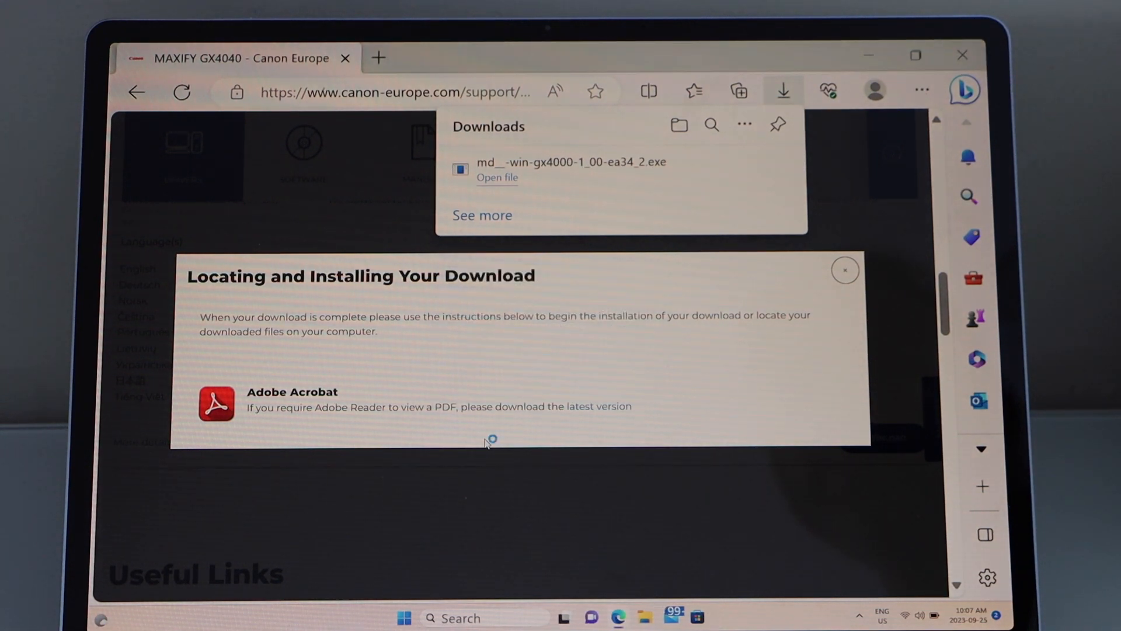
click(496, 178)
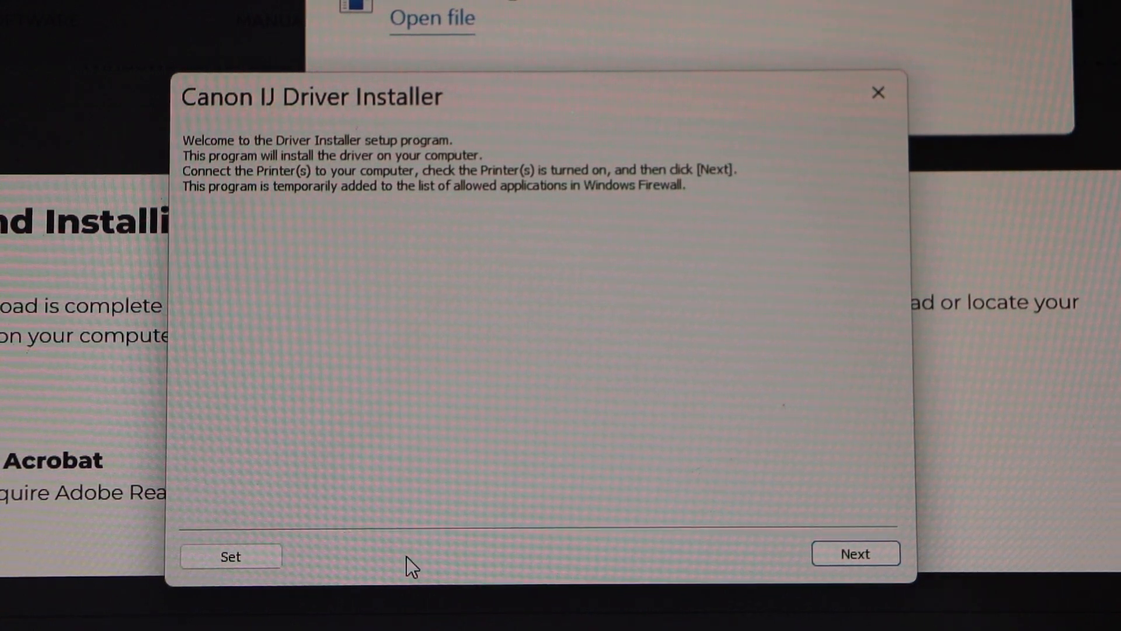
Step: Keep the region, accept the licence, install the GX4000 series driver, then exit
click(855, 552)
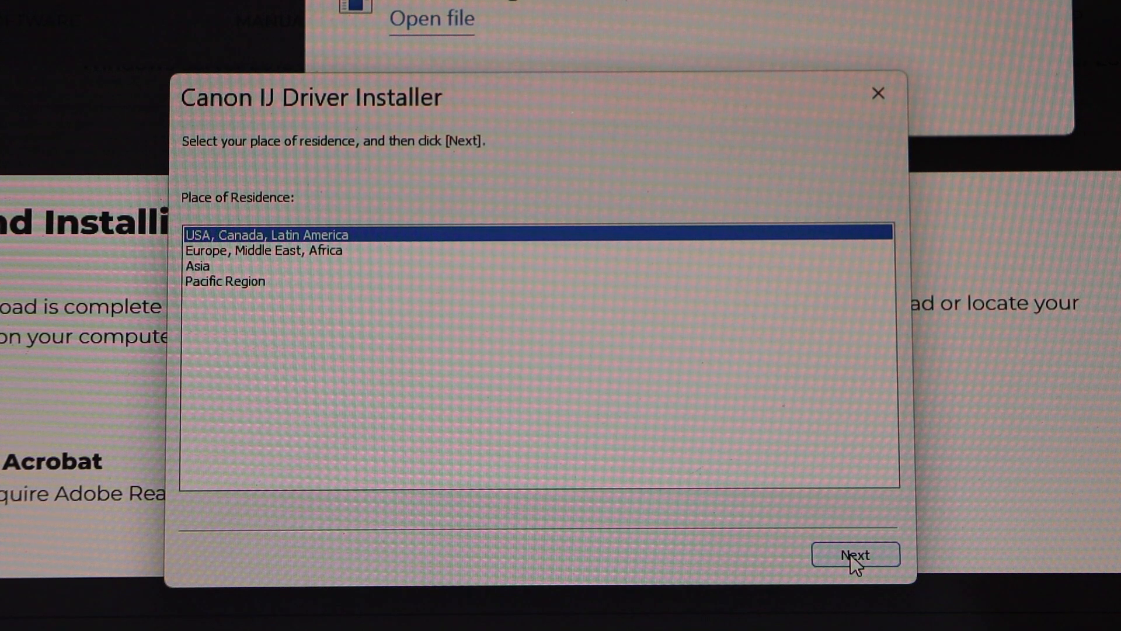
mouse_move(918, 568)
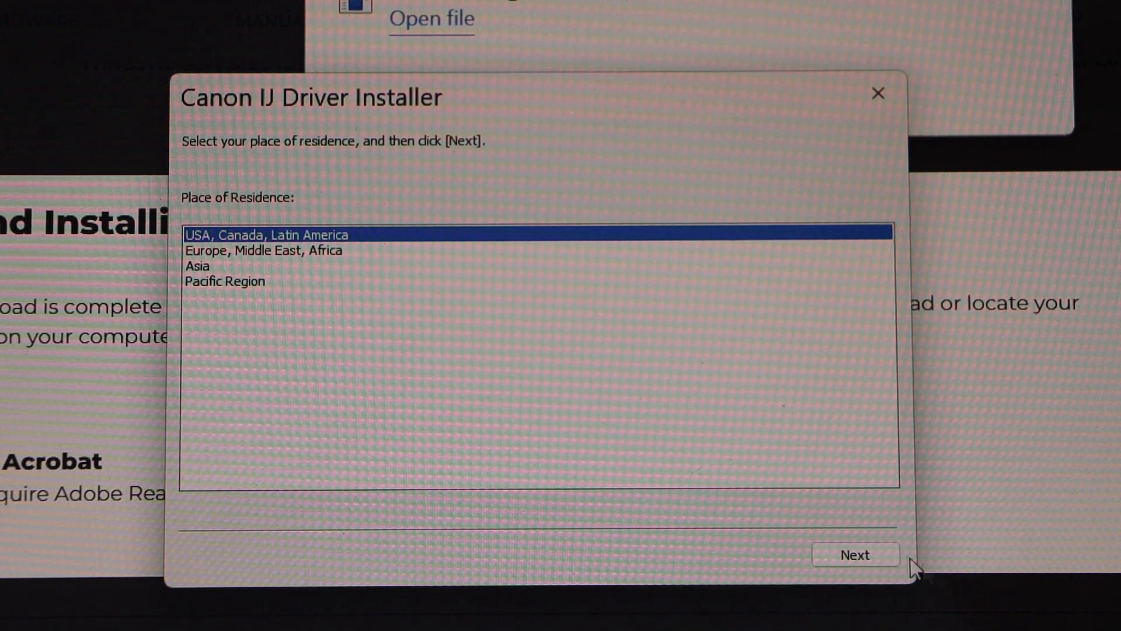
click(855, 554)
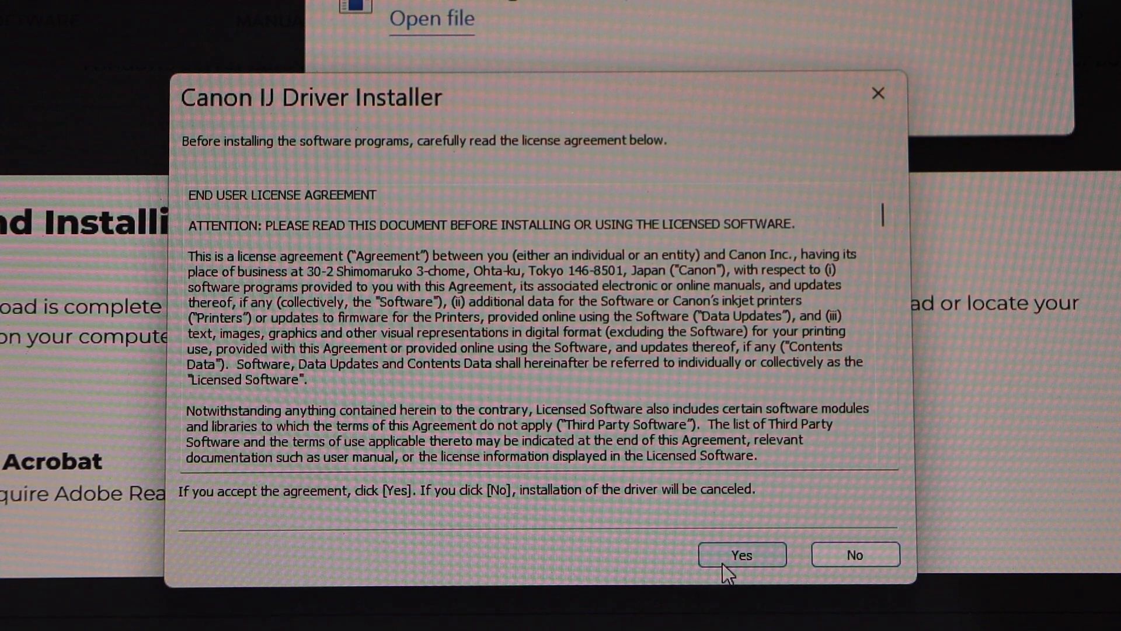
click(742, 554)
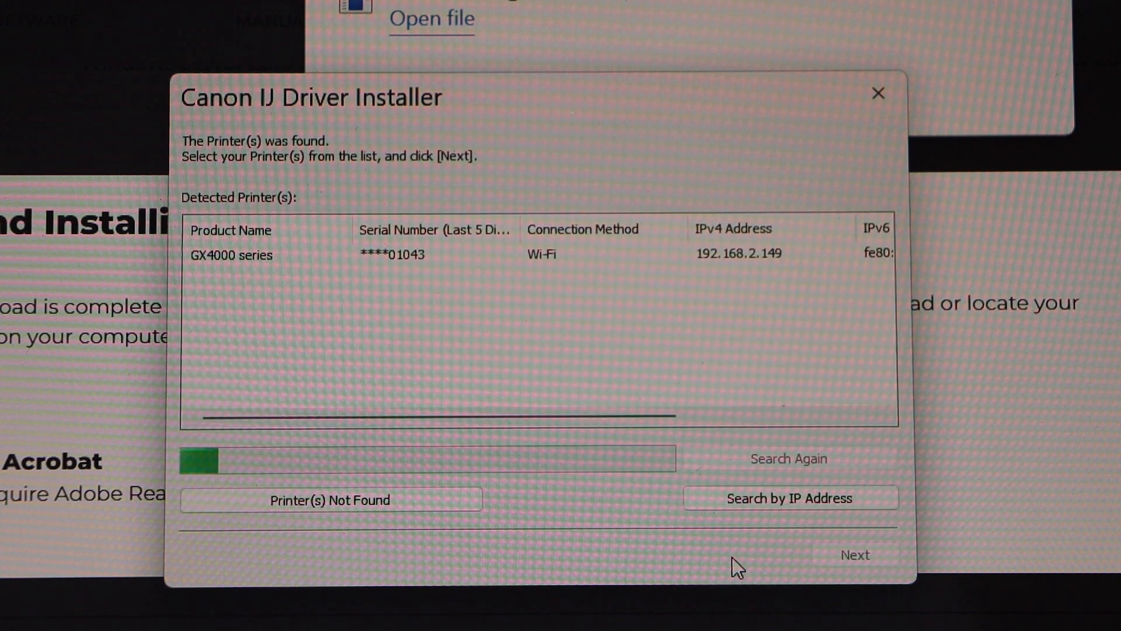
mouse_move(492, 362)
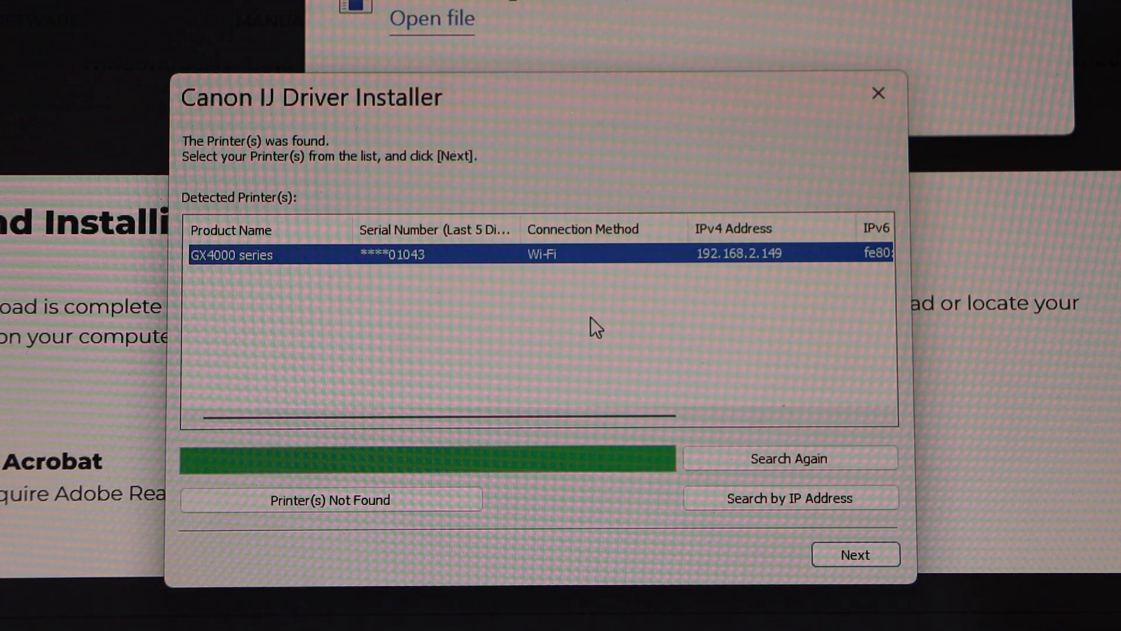
click(854, 554)
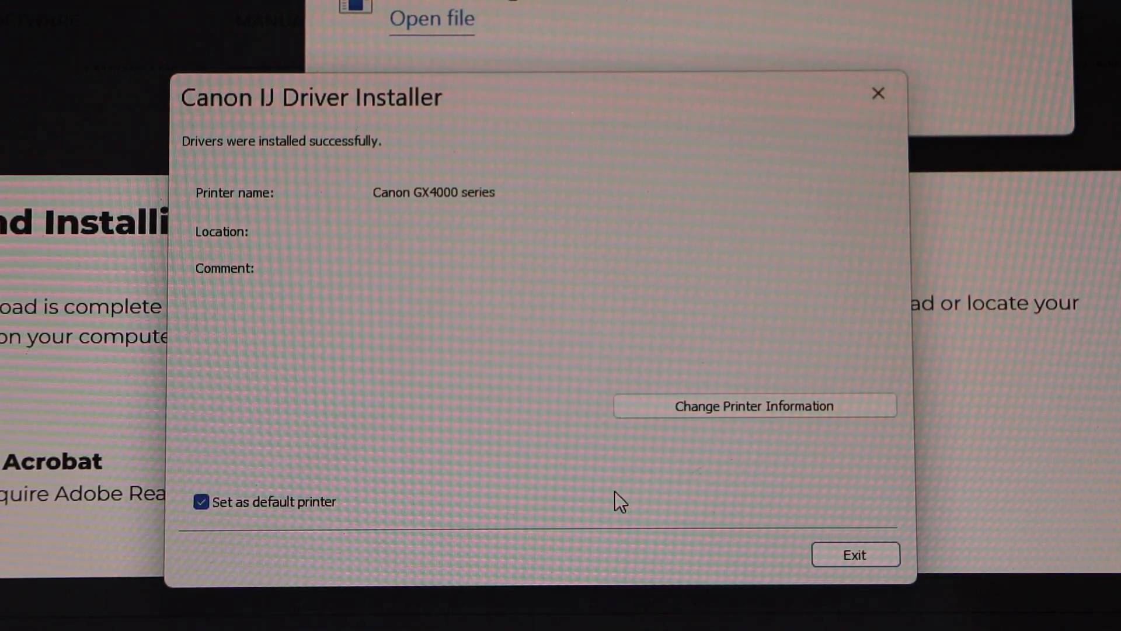
click(853, 554)
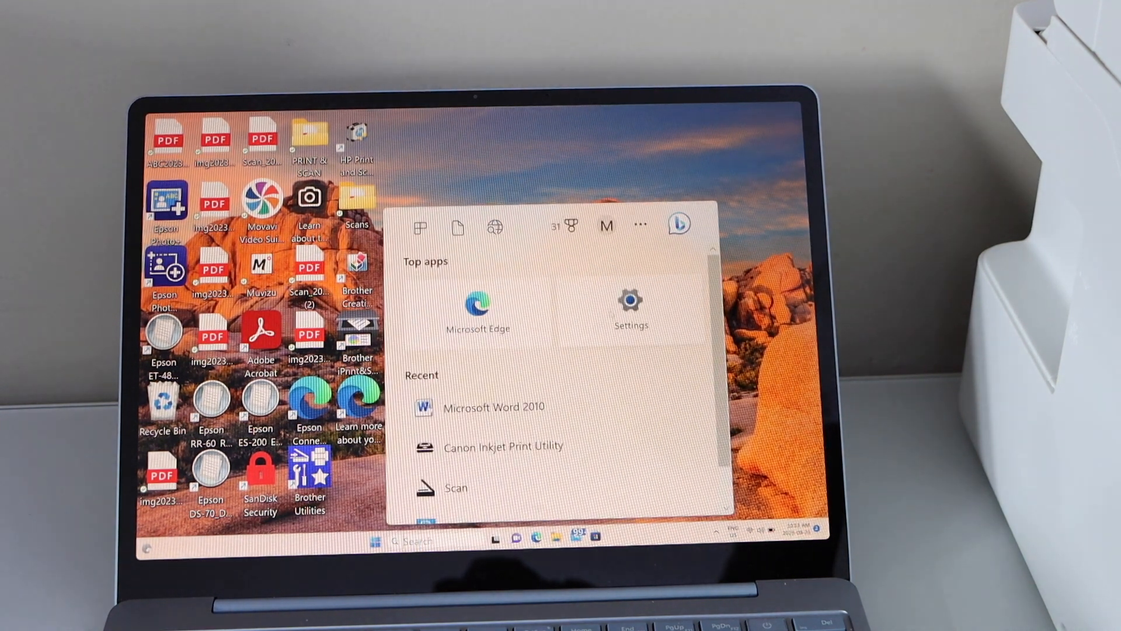
Step: In Settings, open the Canon GX4000 series Scanner settings and launch the Scan app
click(629, 299)
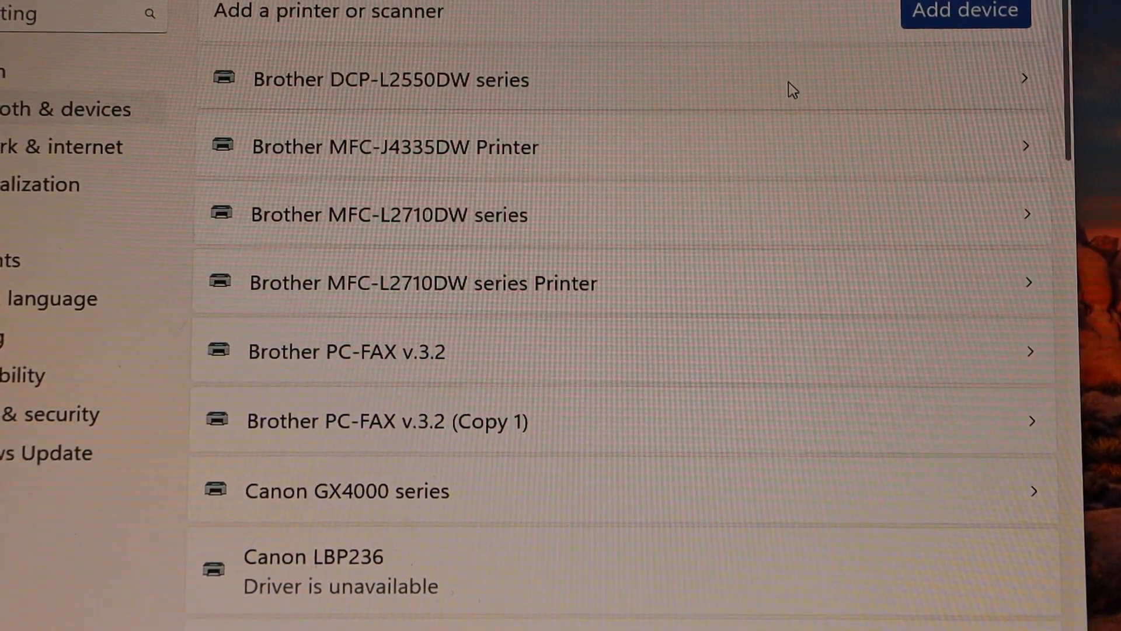
scroll(down, 3)
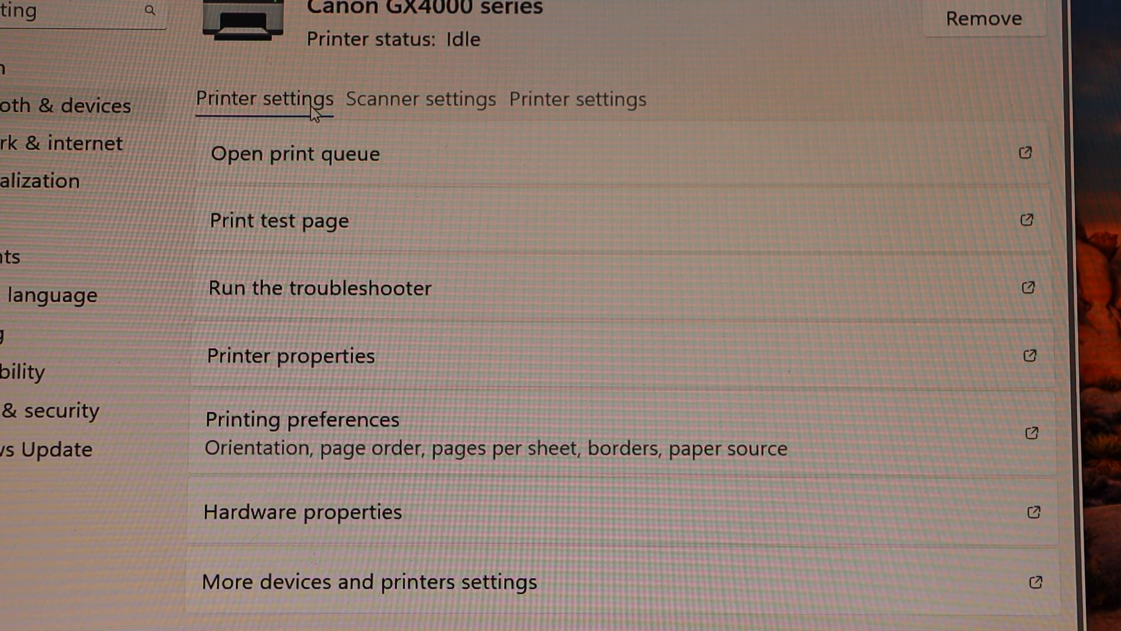
click(420, 100)
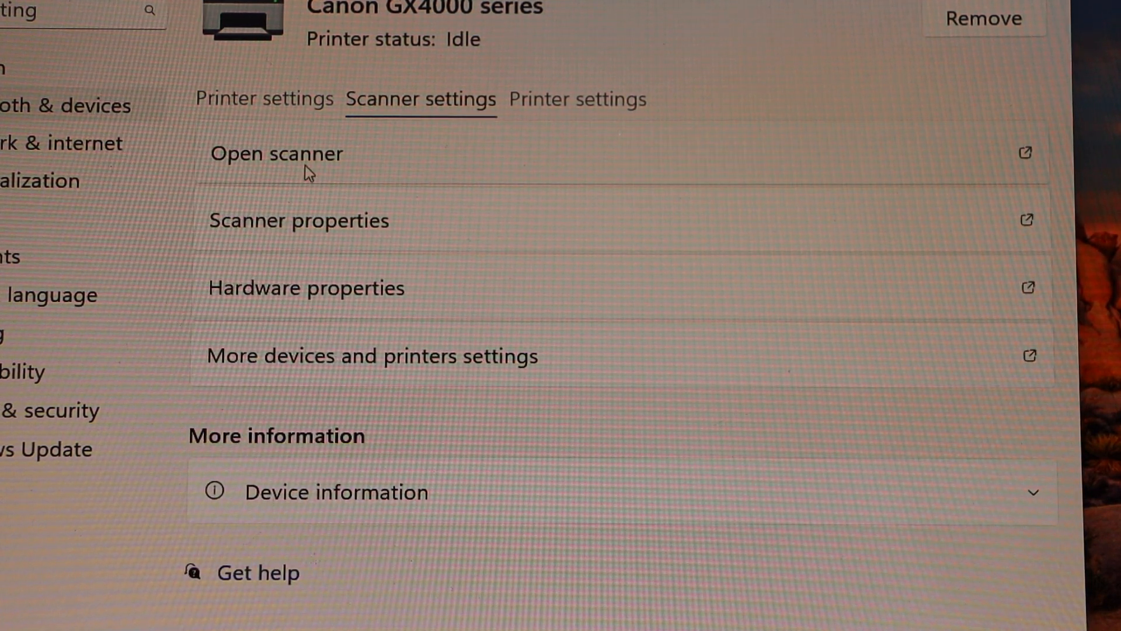
click(275, 153)
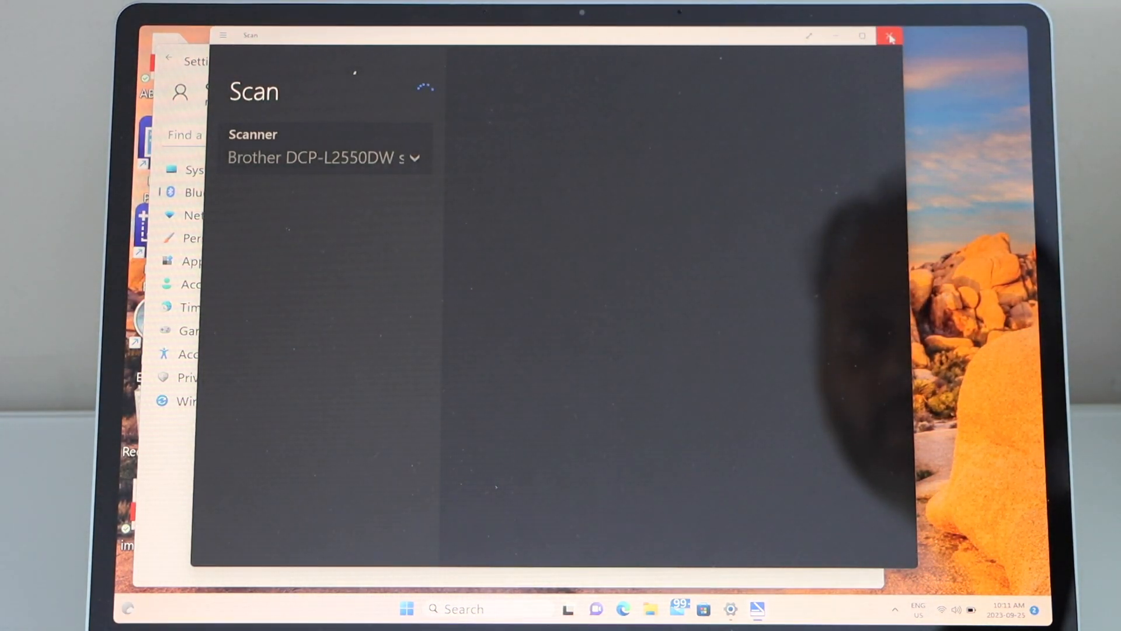
Step: Close the Scan app and print a test page from the Canon GX4000 series Printer settings
click(890, 35)
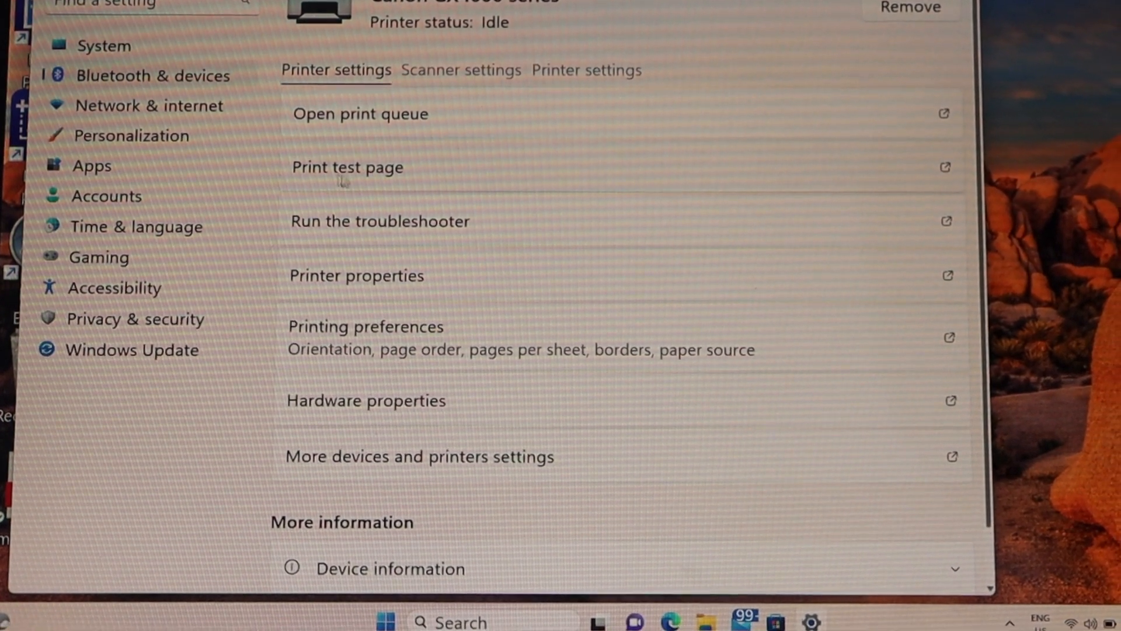
click(348, 167)
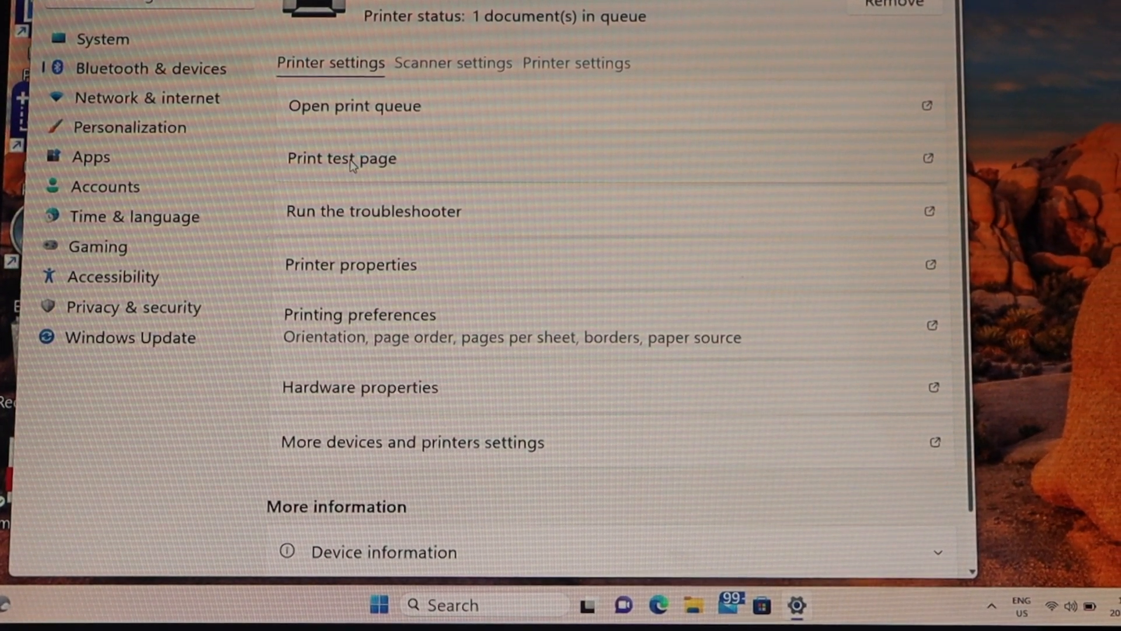